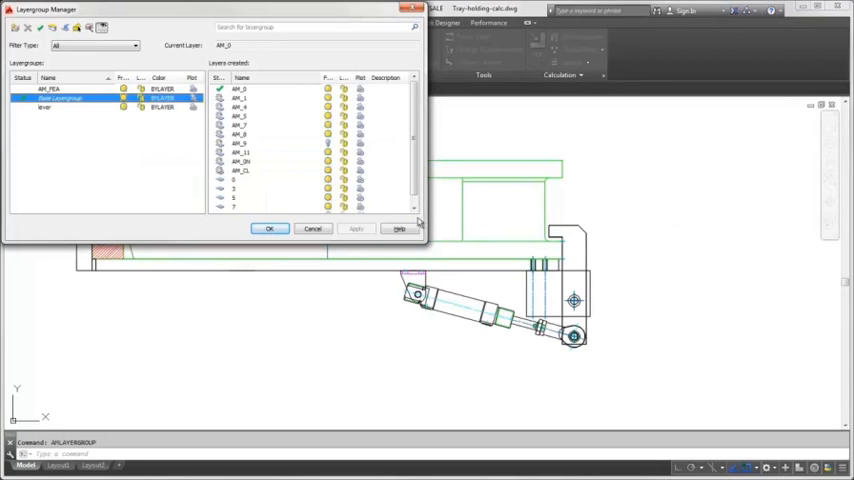
Make the bracket's layer group current and turn off visibility of inactive layer groups
{"action": "left_click", "coordinate": [60, 108]}
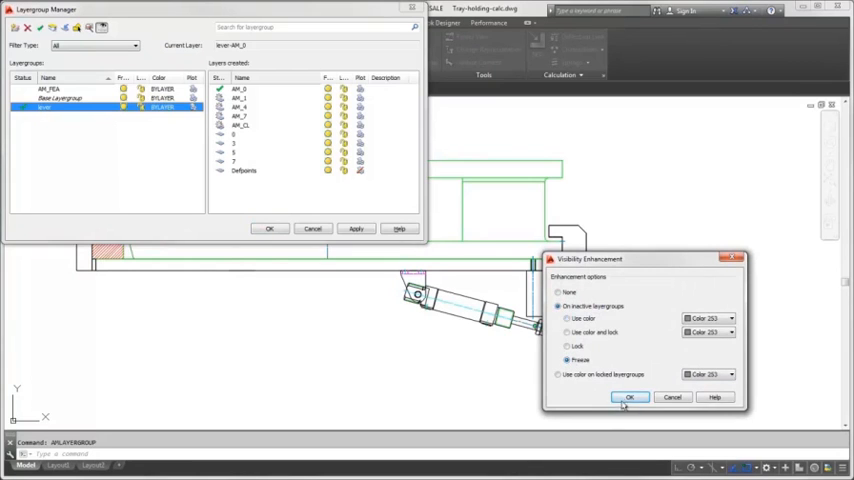
{"action": "left_click", "coordinate": [630, 396]}
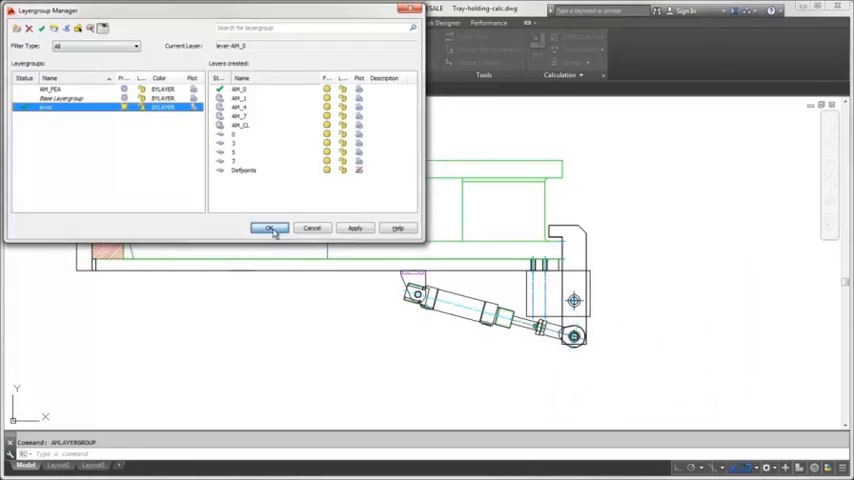
{"action": "left_click", "coordinate": [268, 228]}
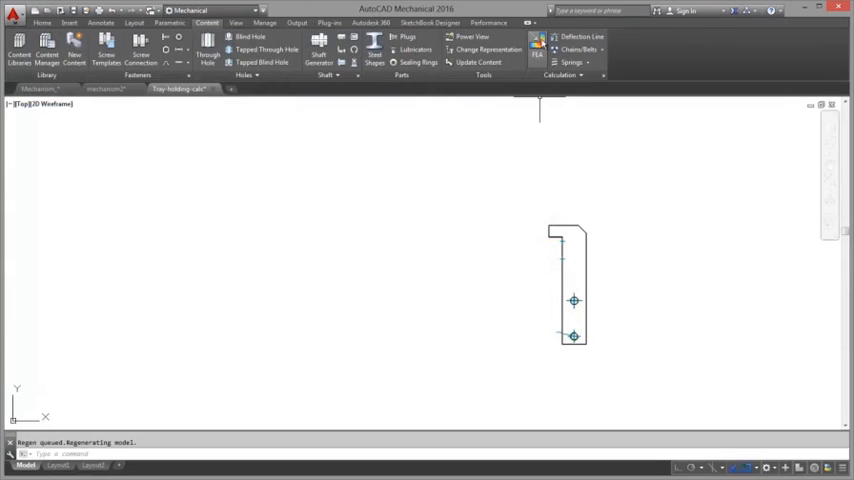
Cancel the FEA 2D calculation and reset Visibility Enhancement to None so all layer groups show
{"action": "left_click", "coordinate": [536, 48]}
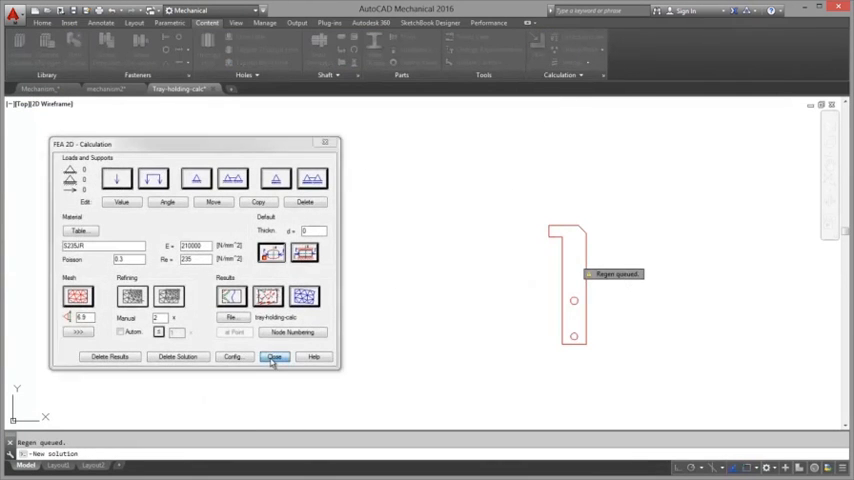
{"action": "left_click", "coordinate": [274, 356]}
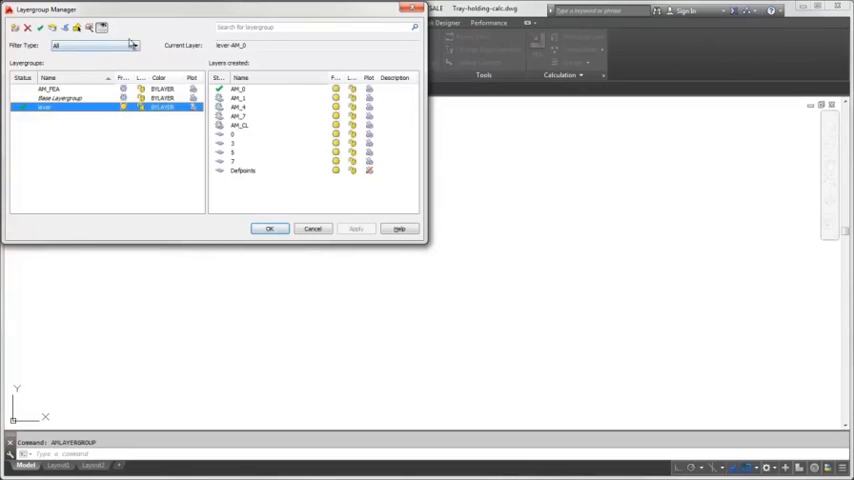
{"action": "mouse_move", "coordinate": [88, 28]}
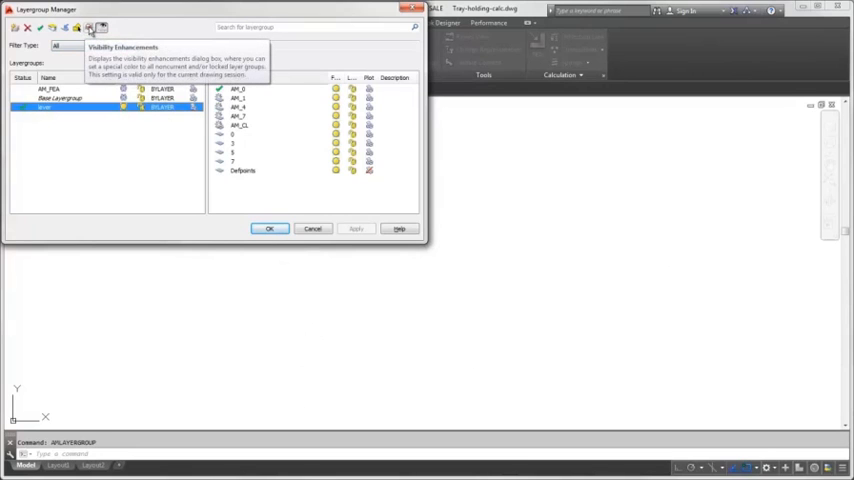
{"action": "left_click", "coordinate": [88, 28]}
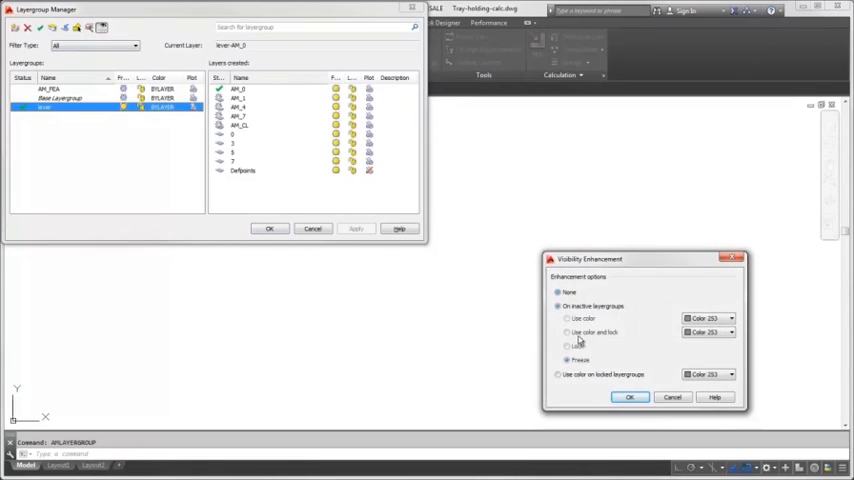
{"action": "left_click", "coordinate": [628, 396]}
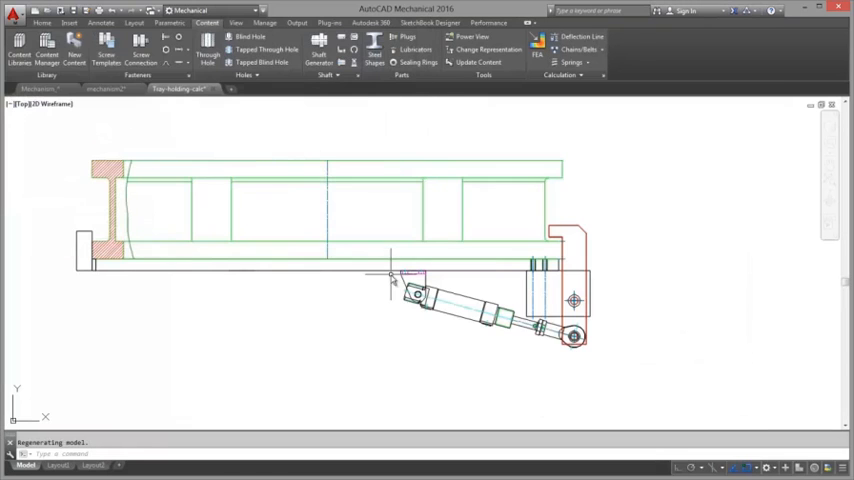
{"action": "mouse_move", "coordinate": [512, 118]}
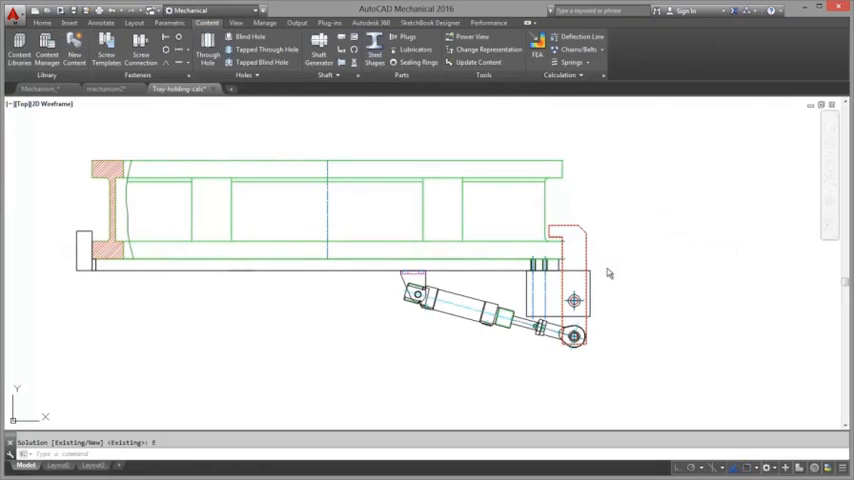
Pick the bracket contour for FEA 2D, enter the load value and create the triangular mesh
{"action": "left_click", "coordinate": [538, 50]}
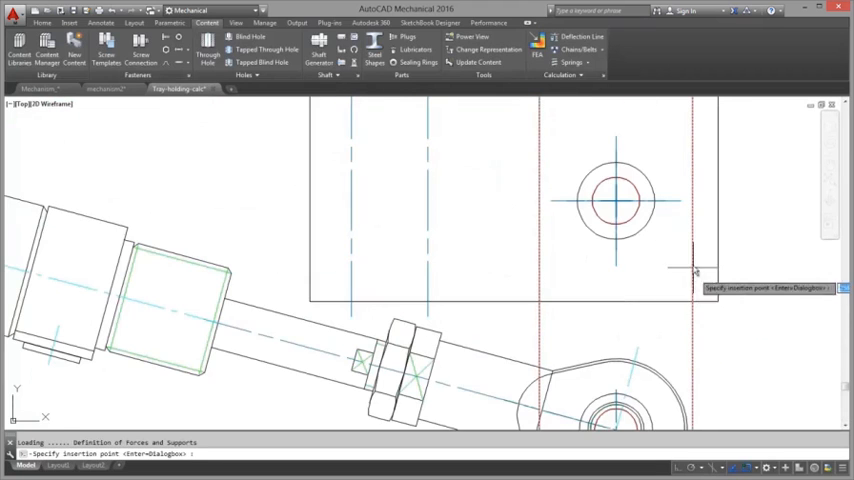
{"action": "mouse_move", "coordinate": [624, 216]}
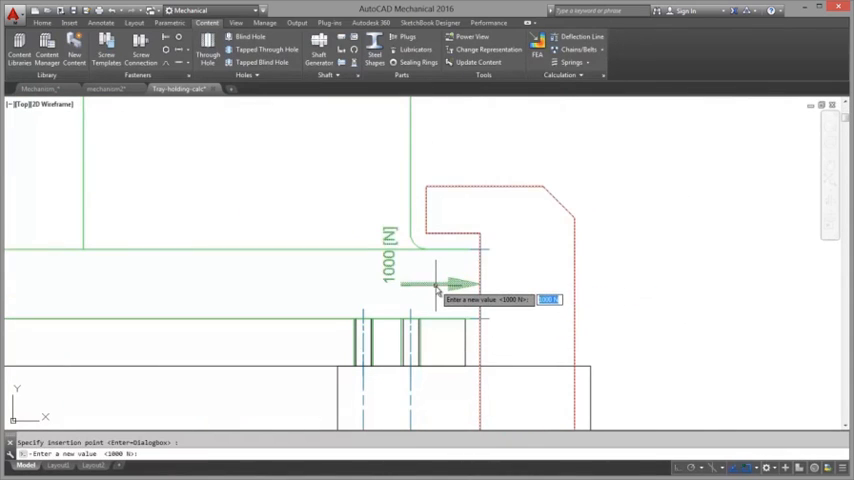
{"action": "type", "text": "200"}
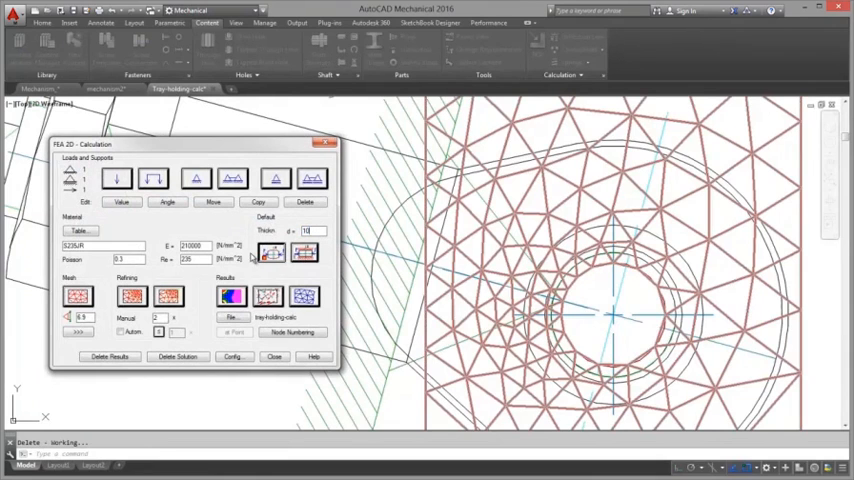
Leave the FEA dialog and switch to the machine frame drawing
{"action": "left_click", "coordinate": [230, 296]}
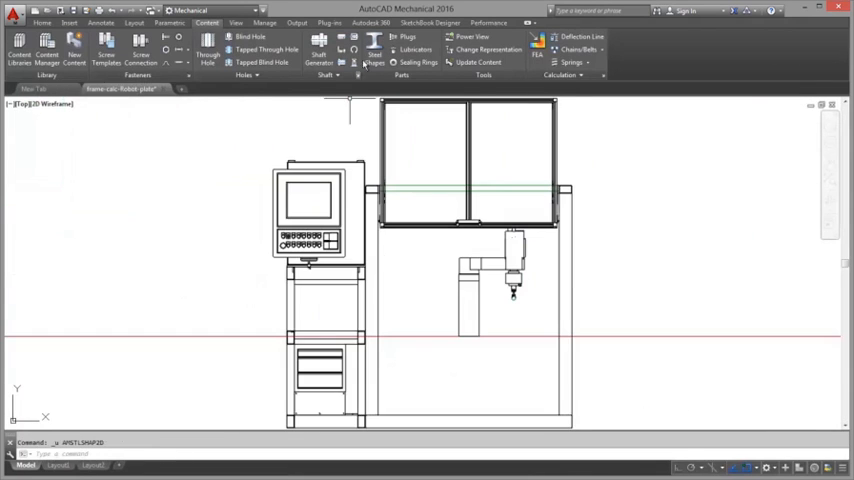
Insert an ISO 657/14 rectangular hollow section from Steel Shapes, choosing its view and tube size
{"action": "left_click", "coordinate": [372, 50]}
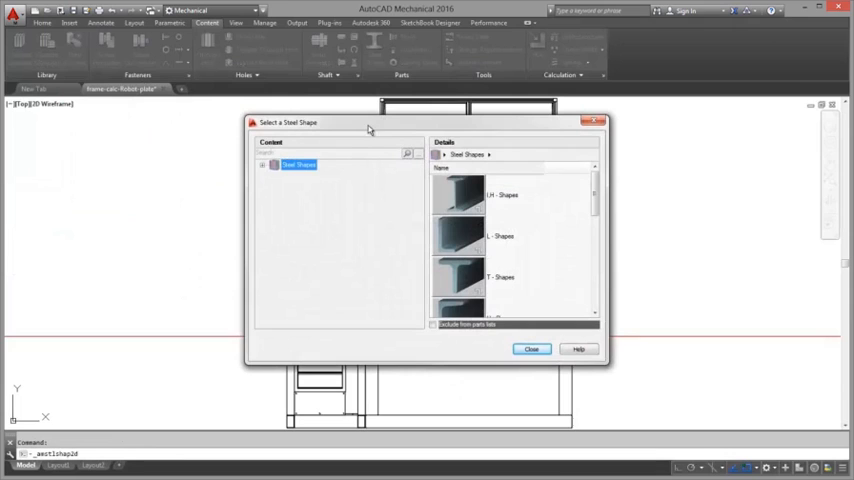
{"action": "scroll", "scroll_direction": "down", "scroll_amount": 3}
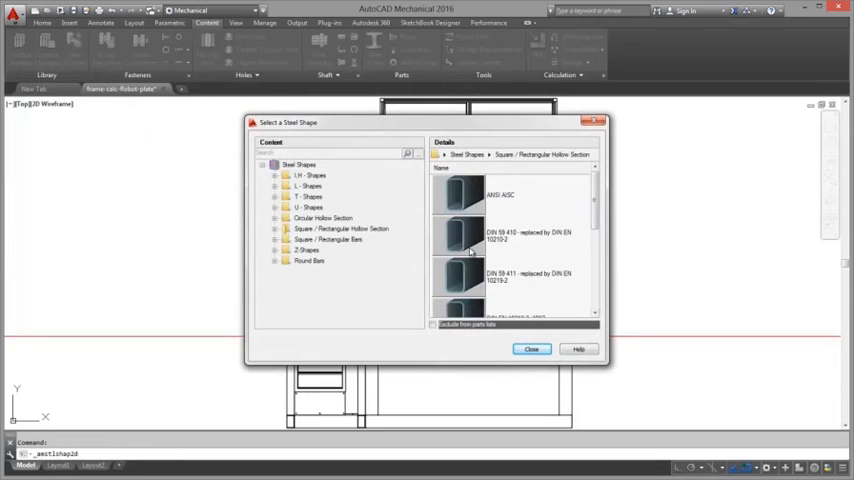
{"action": "scroll", "scroll_direction": "down", "scroll_amount": 3}
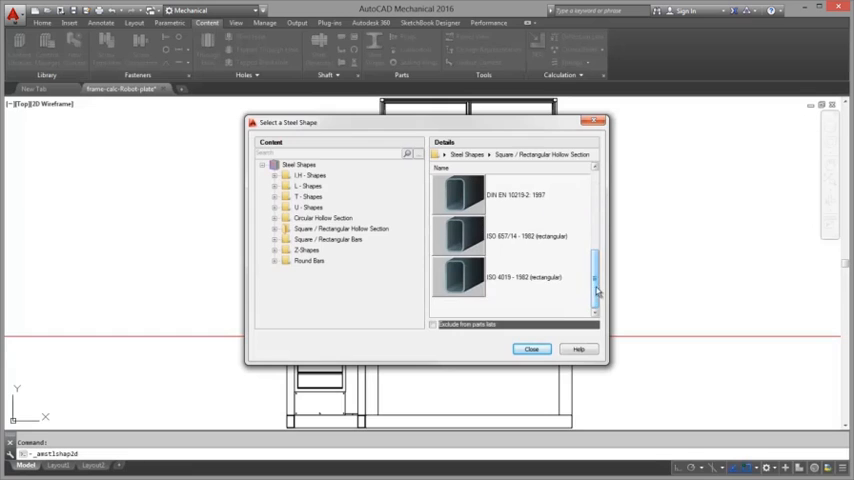
{"action": "left_click", "coordinate": [288, 228]}
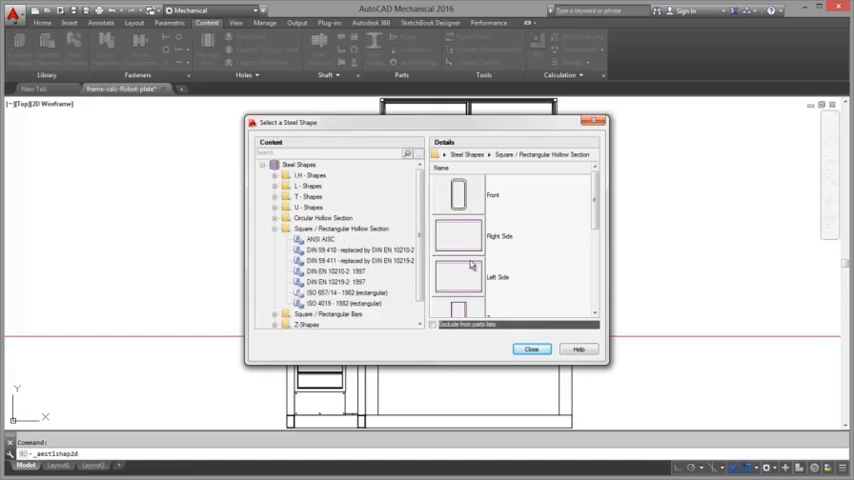
{"action": "left_click", "coordinate": [532, 348]}
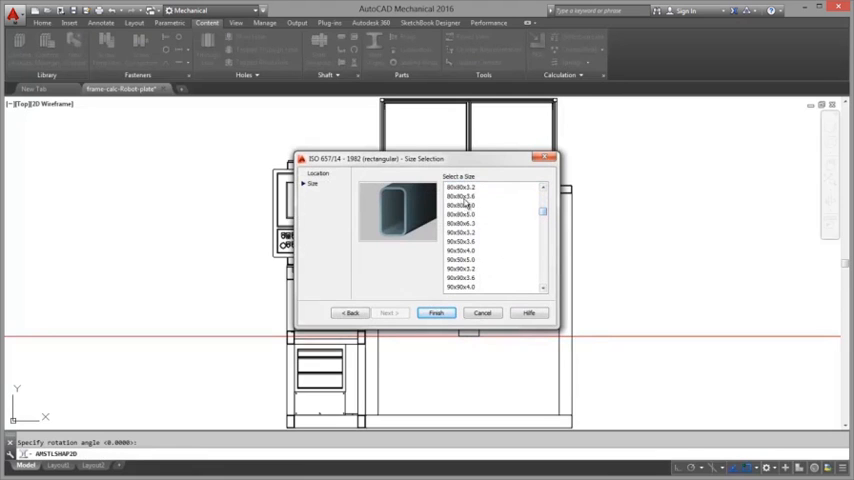
{"action": "left_click", "coordinate": [436, 312]}
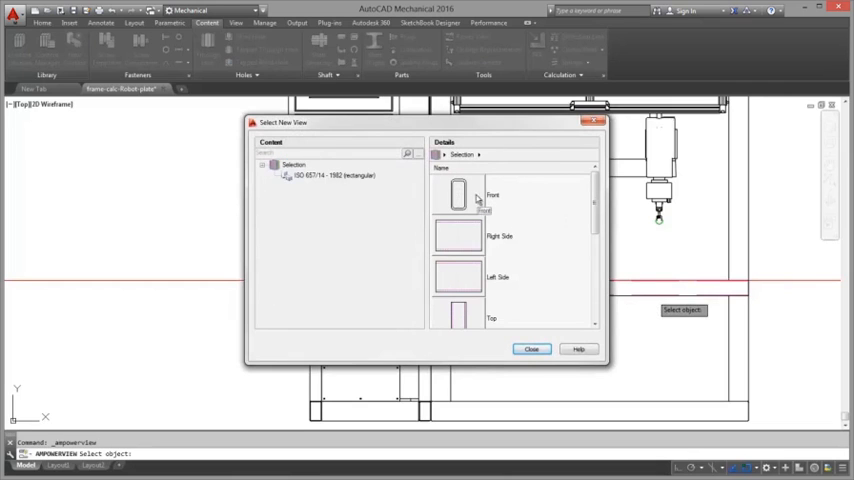
Switch the hollow section to its Front cross-section view and confirm
{"action": "left_click", "coordinate": [532, 348]}
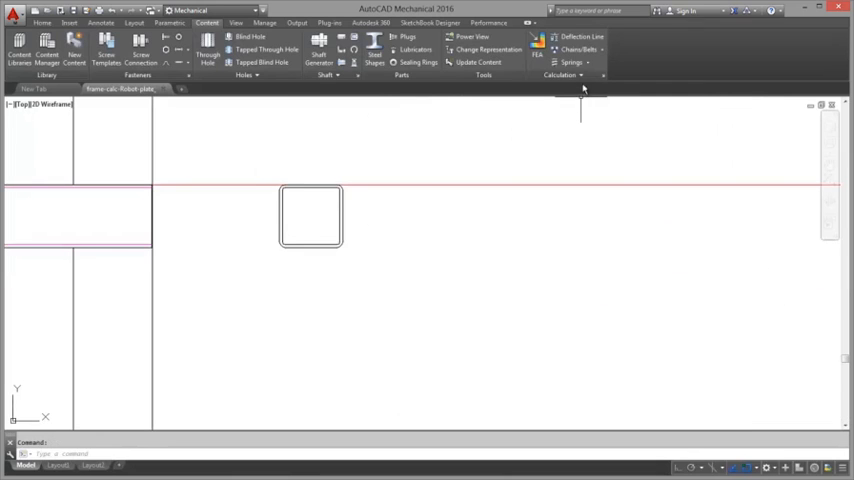
{"action": "left_click", "coordinate": [560, 76]}
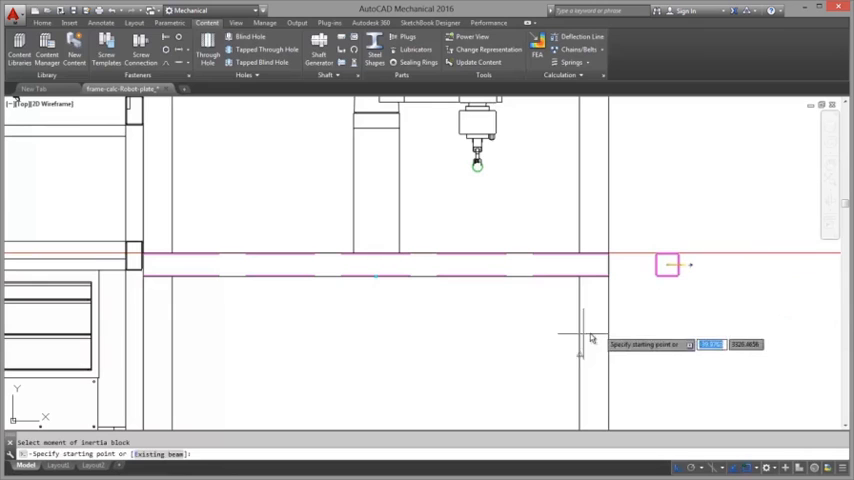
{"action": "mouse_move", "coordinate": [610, 280]}
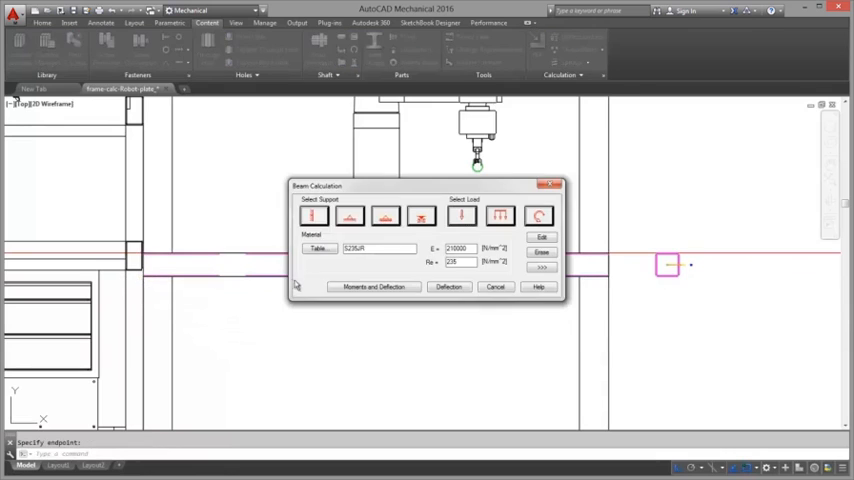
Load the beam with a single force at the picked point and request moment and deflection results
{"action": "left_click", "coordinate": [350, 216]}
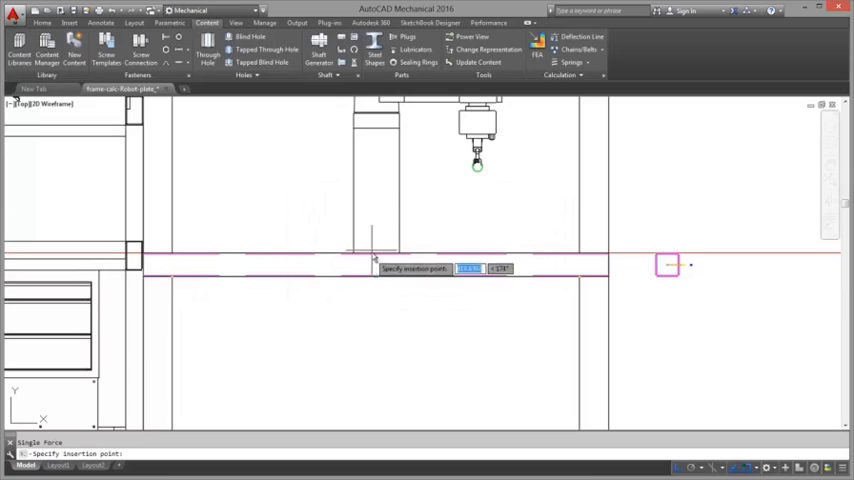
{"action": "left_click", "coordinate": [376, 262]}
{"action": "type", "text": "3000"}
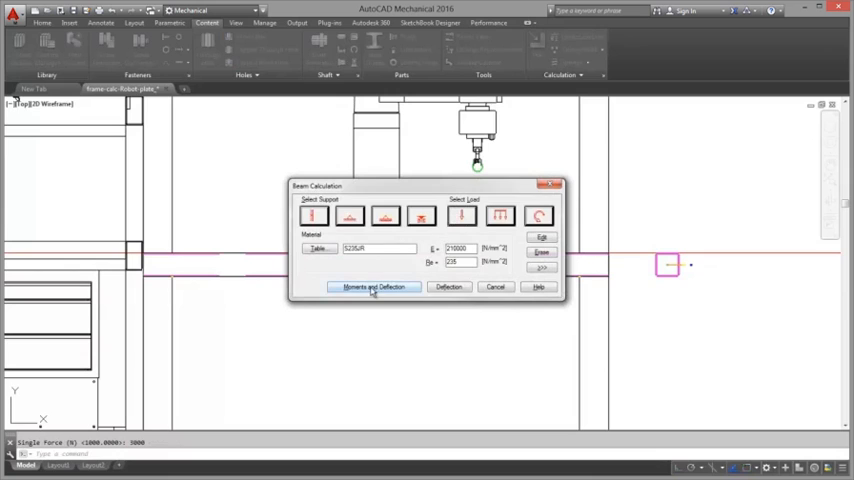
{"action": "left_click", "coordinate": [372, 288]}
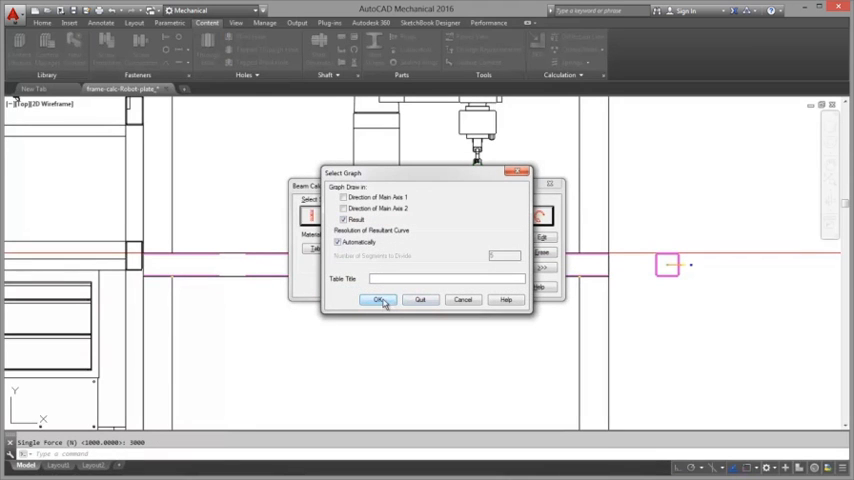
Confirm the graph selection, then move on to the ISO 5294 pulley in the drive drawing
{"action": "left_click", "coordinate": [380, 300]}
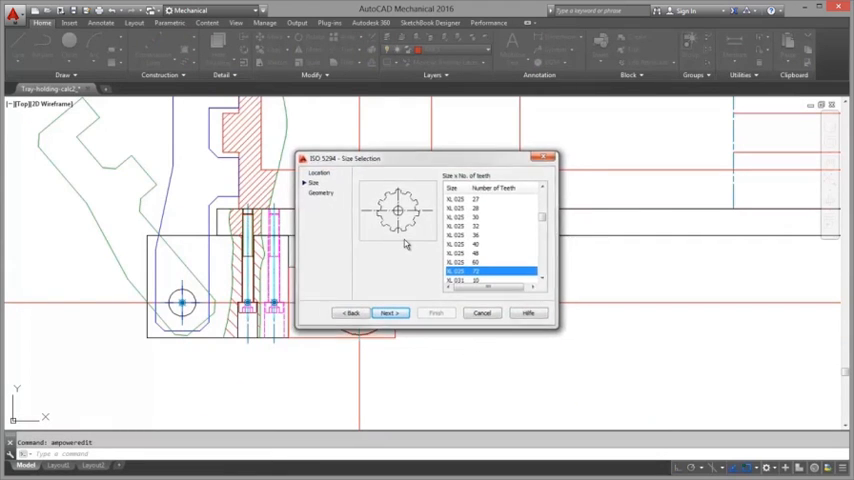
Confirm the ISO 5294 sizes for the large and smaller second pulley and place them
{"action": "left_click", "coordinate": [388, 312]}
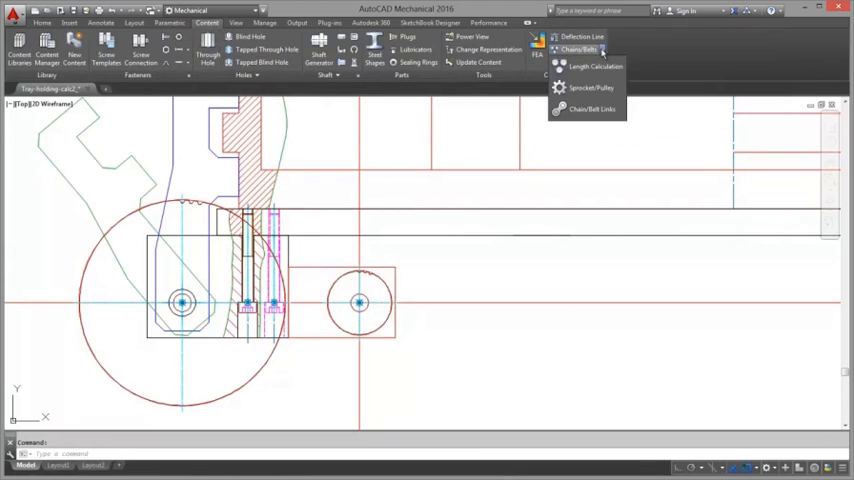
{"action": "mouse_move", "coordinate": [590, 88]}
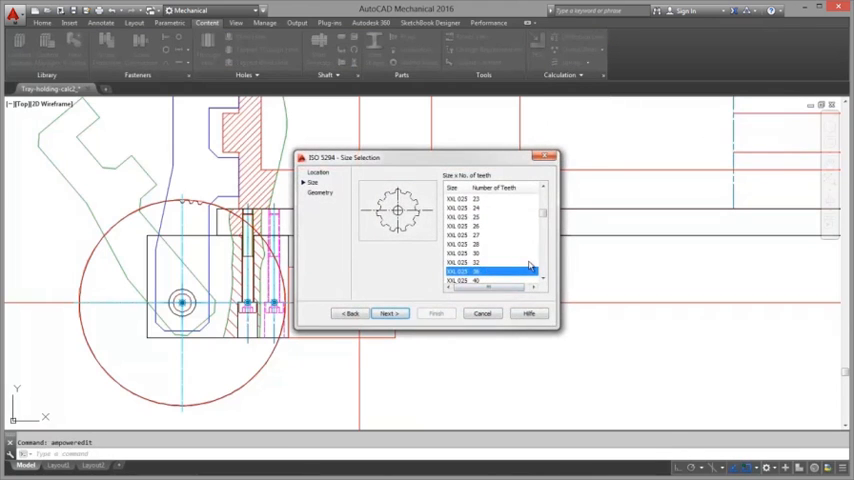
{"action": "left_click", "coordinate": [436, 312]}
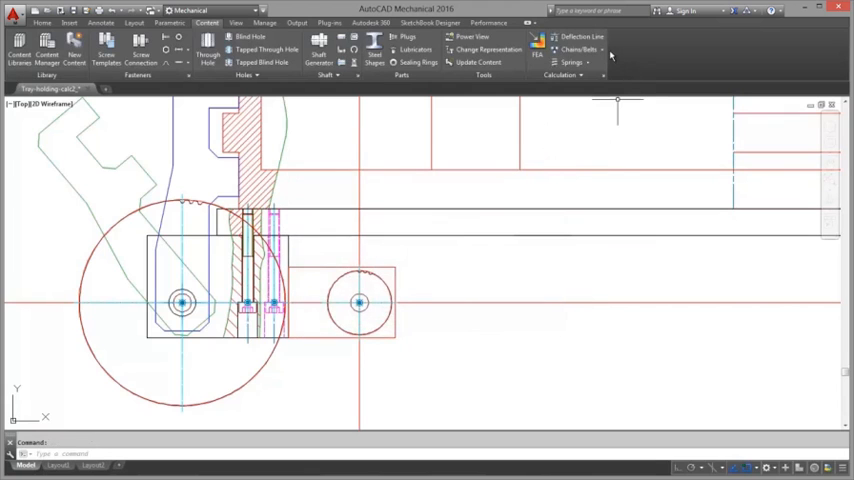
{"action": "left_click", "coordinate": [580, 50]}
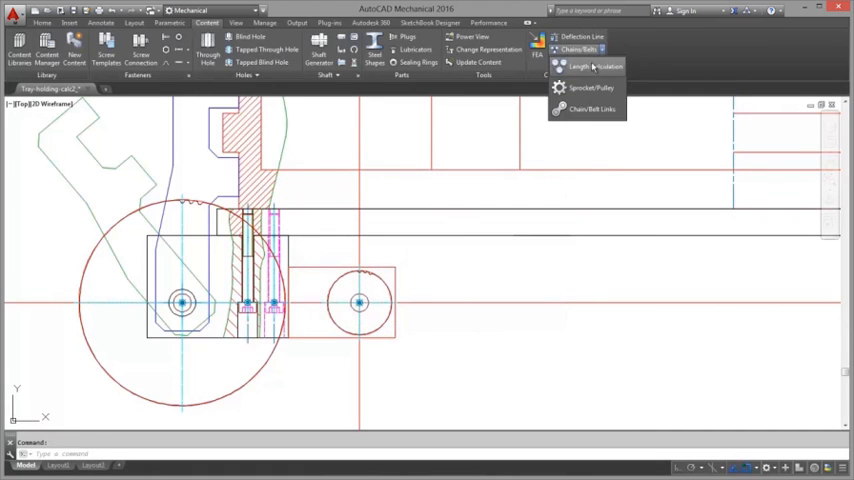
Start a belt length calculation with a synchronous belt picked from the standard parts library
{"action": "left_click", "coordinate": [592, 66]}
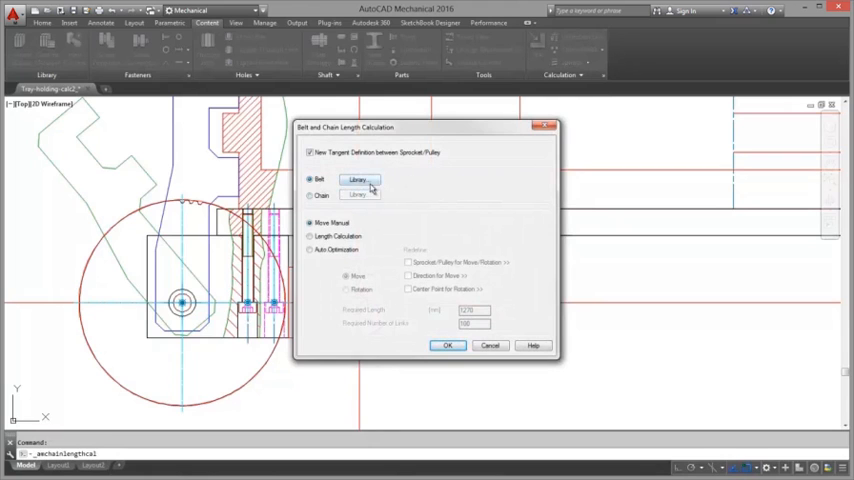
{"action": "left_click", "coordinate": [356, 180]}
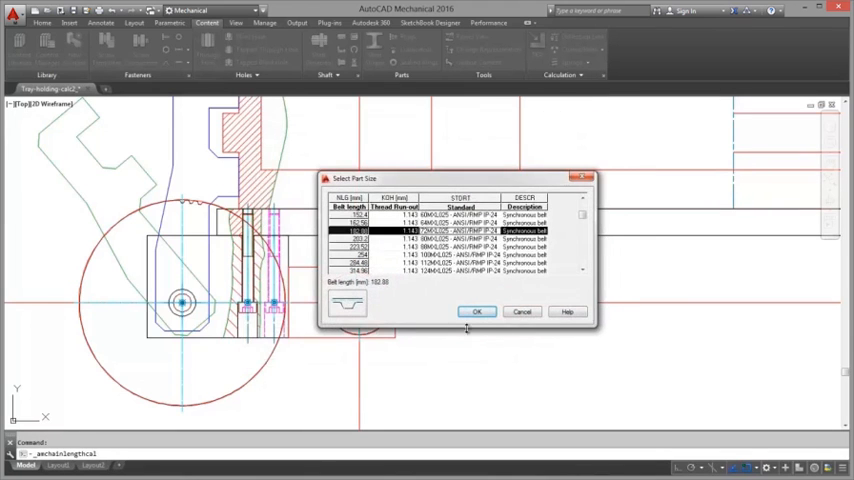
{"action": "left_click", "coordinate": [476, 312]}
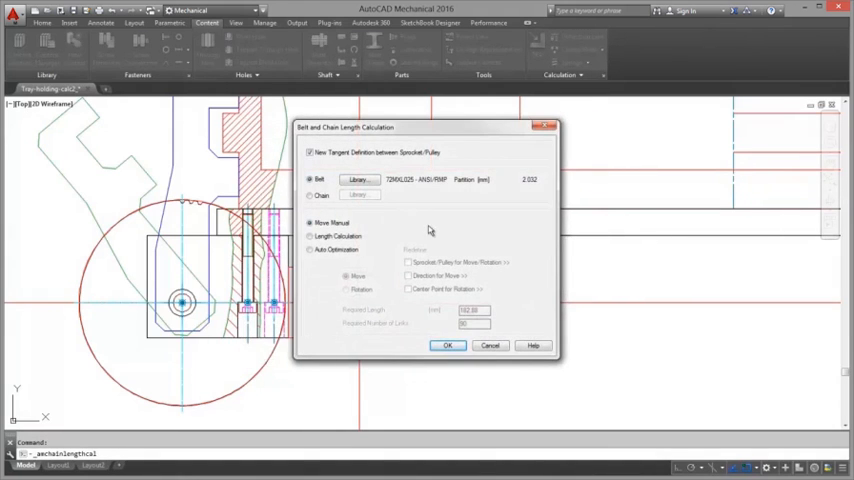
{"action": "left_click", "coordinate": [448, 344]}
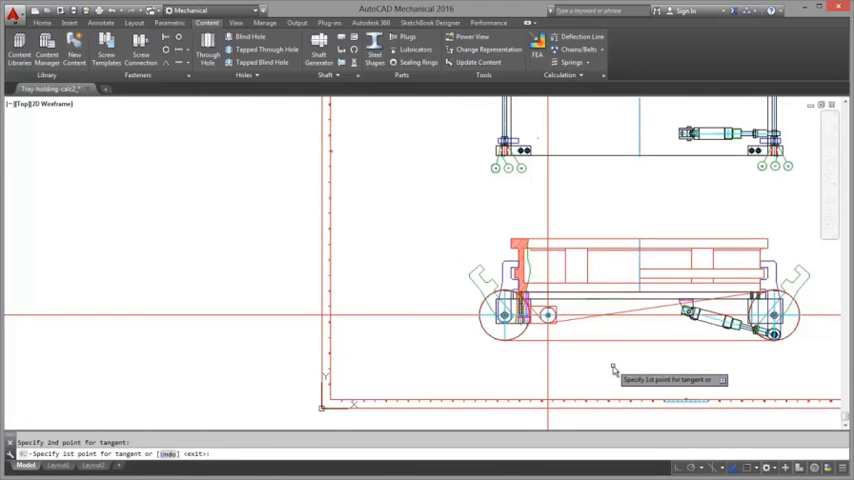
Cancel the tangent request, then set up a synchronous belt of a chosen size and begin placing it along the polyline
{"action": "key", "text": "Escape"}
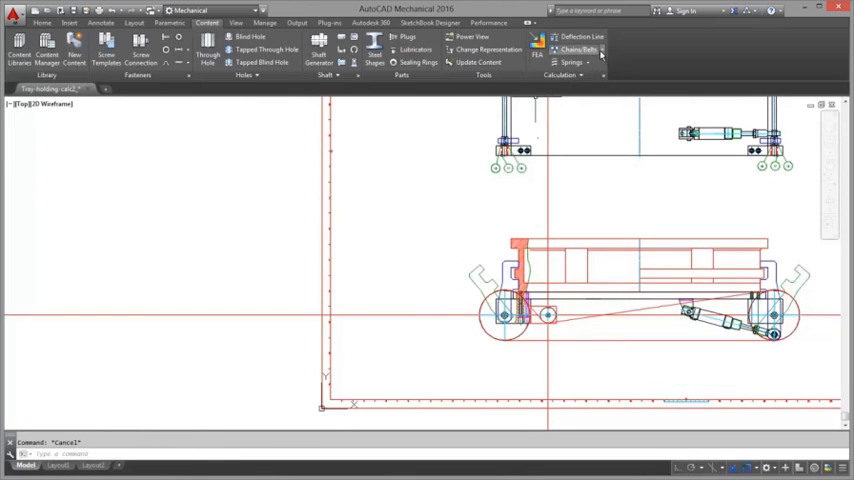
{"action": "left_click", "coordinate": [578, 50]}
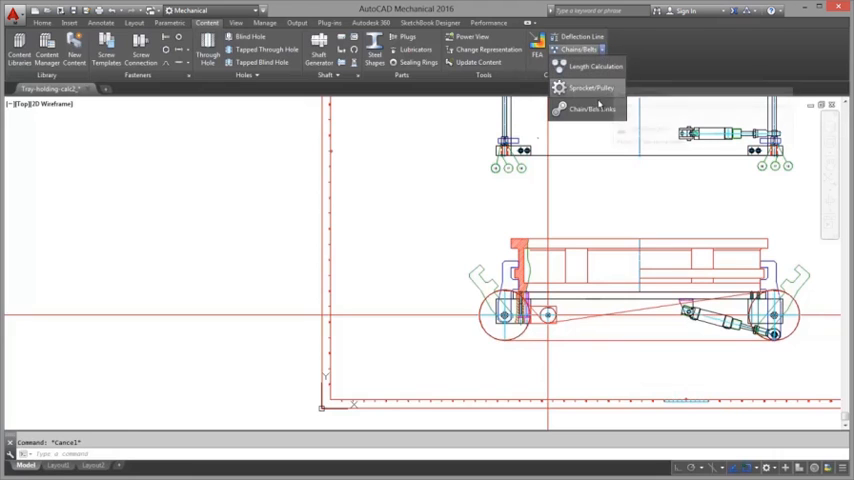
{"action": "left_click", "coordinate": [592, 108]}
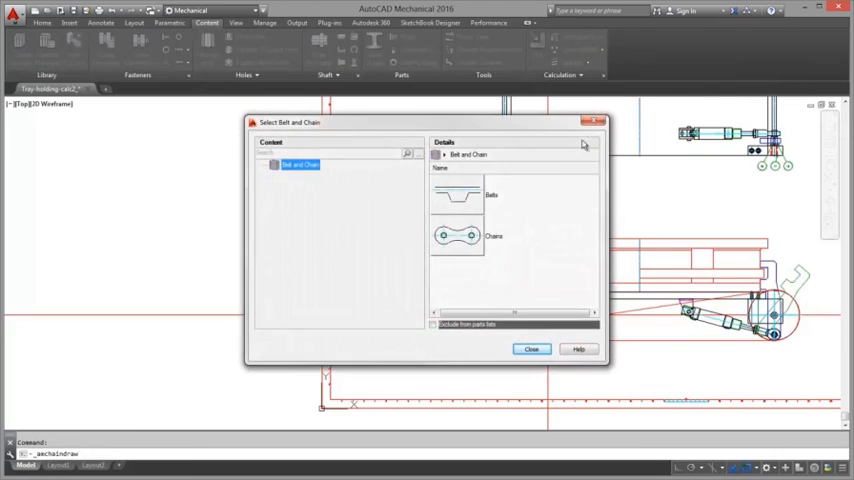
{"action": "left_click", "coordinate": [532, 348]}
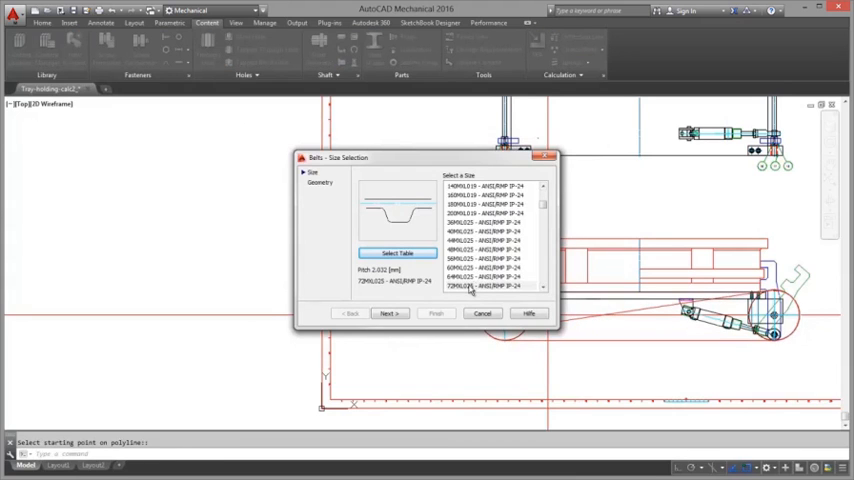
{"action": "left_click", "coordinate": [490, 288]}
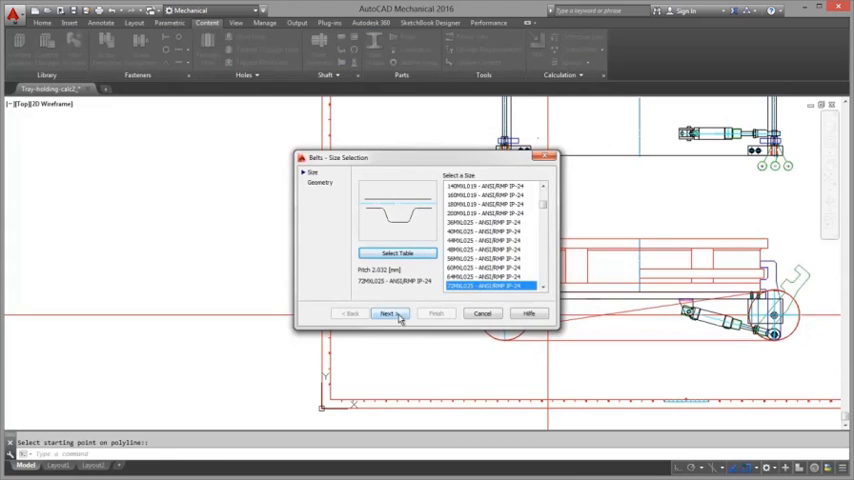
{"action": "left_click", "coordinate": [388, 312]}
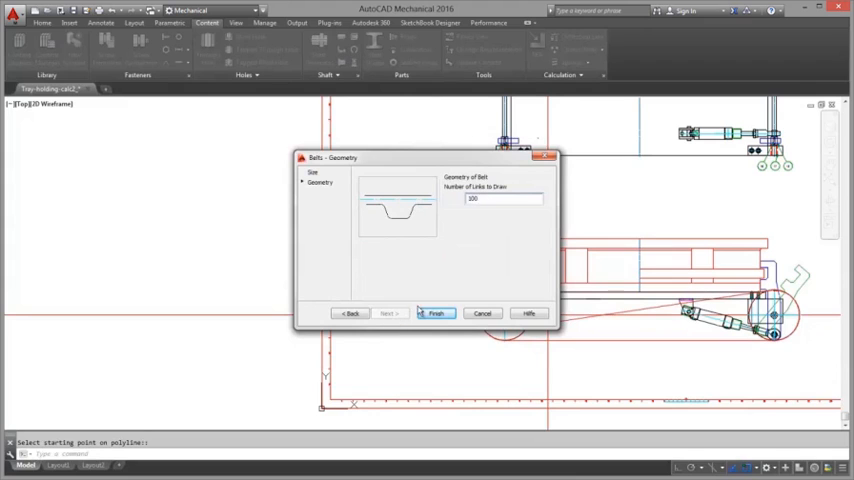
{"action": "left_click", "coordinate": [436, 312]}
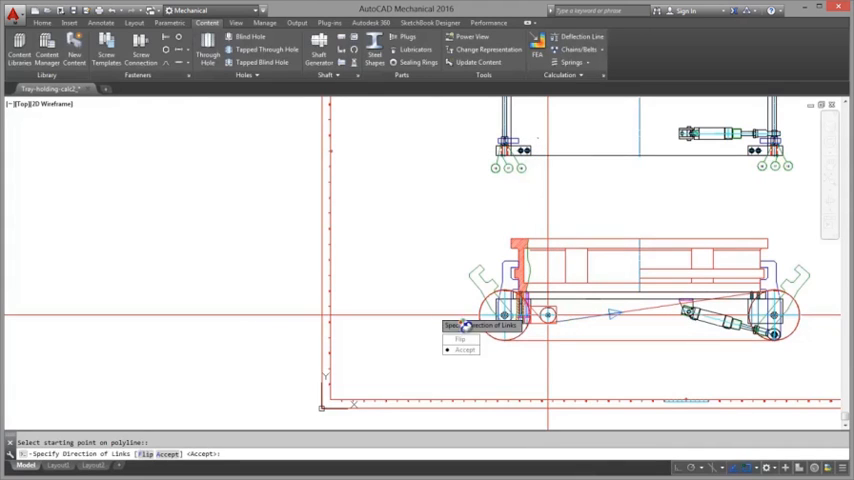